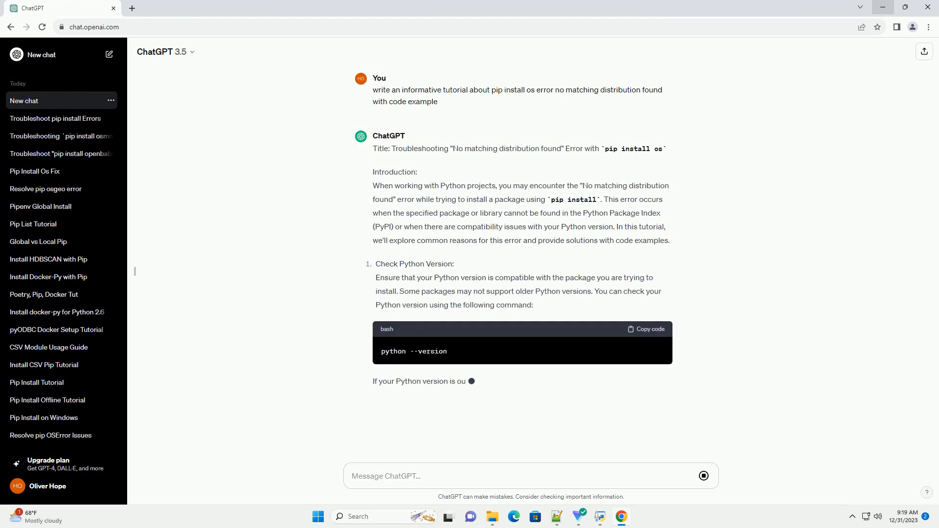
pyautogui.scroll(-3)
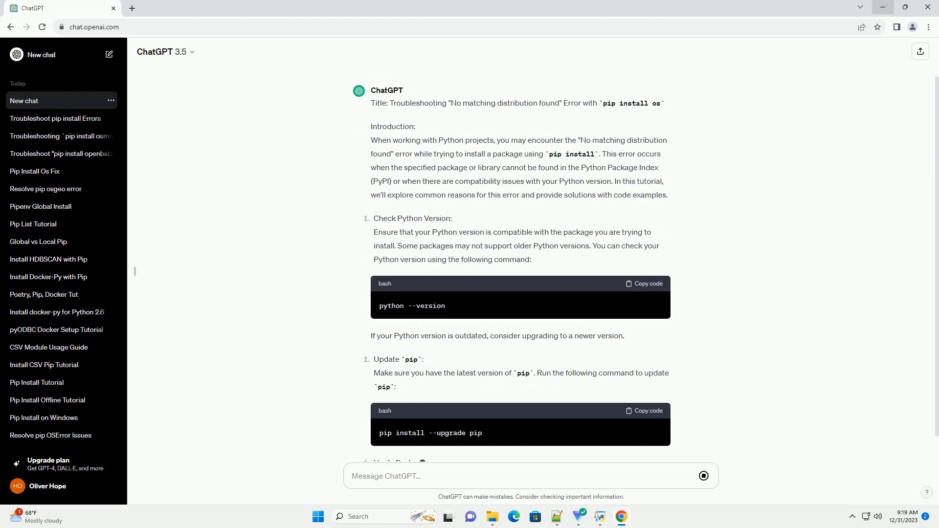
pyautogui.scroll(-3)
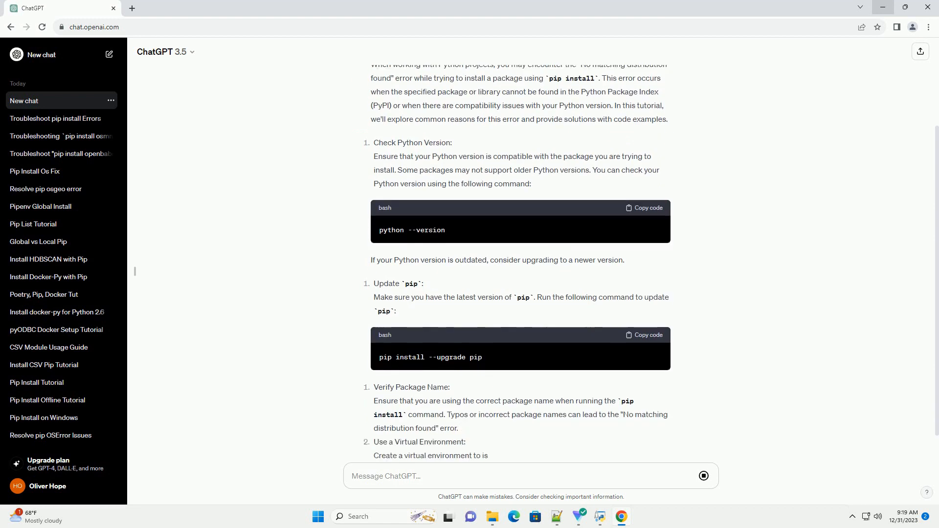
pyautogui.scroll(-3)
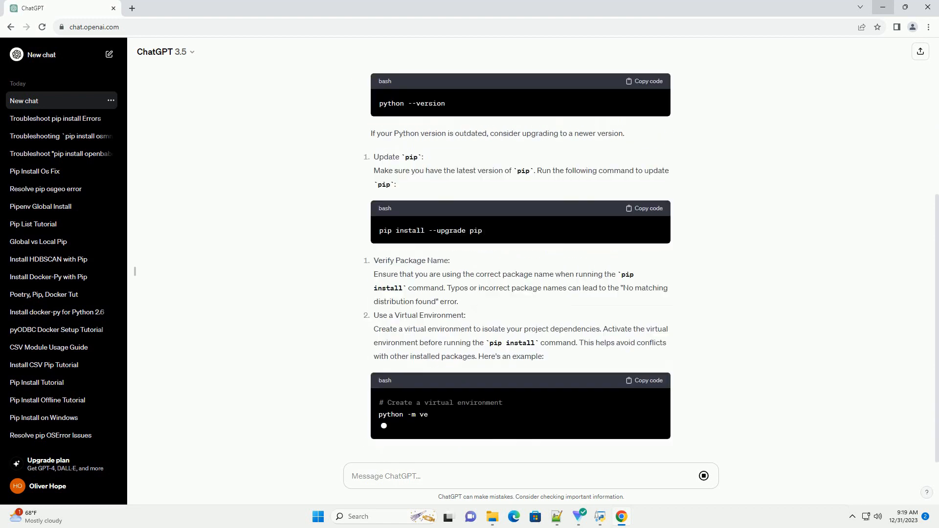
pyautogui.scroll(-3)
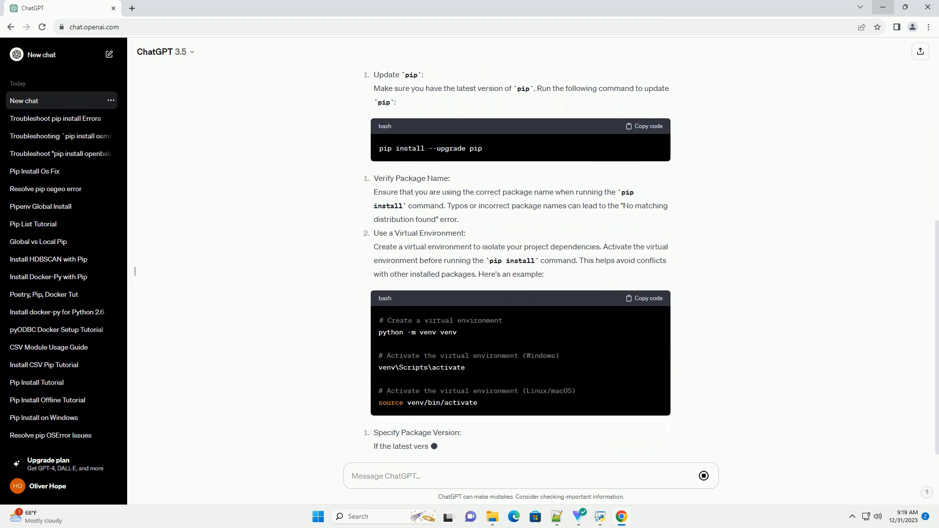
pyautogui.scroll(-3)
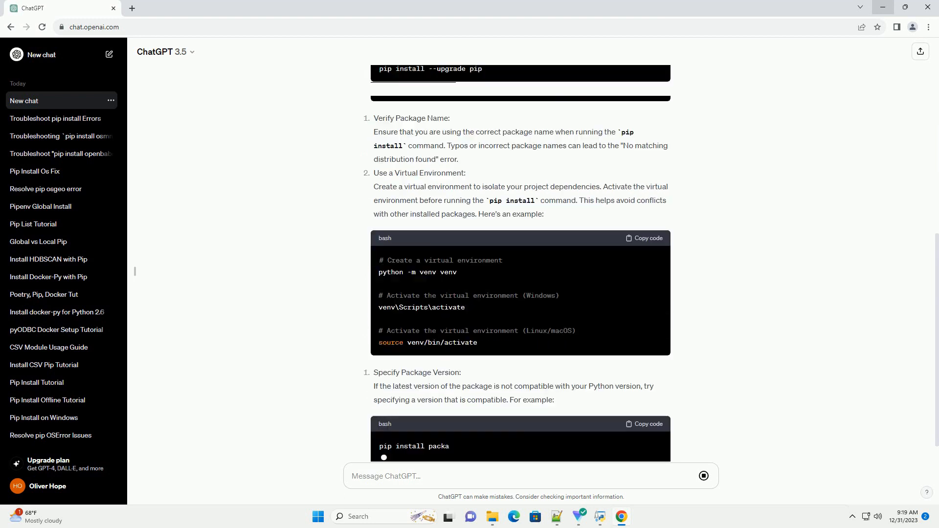
pyautogui.scroll(-3)
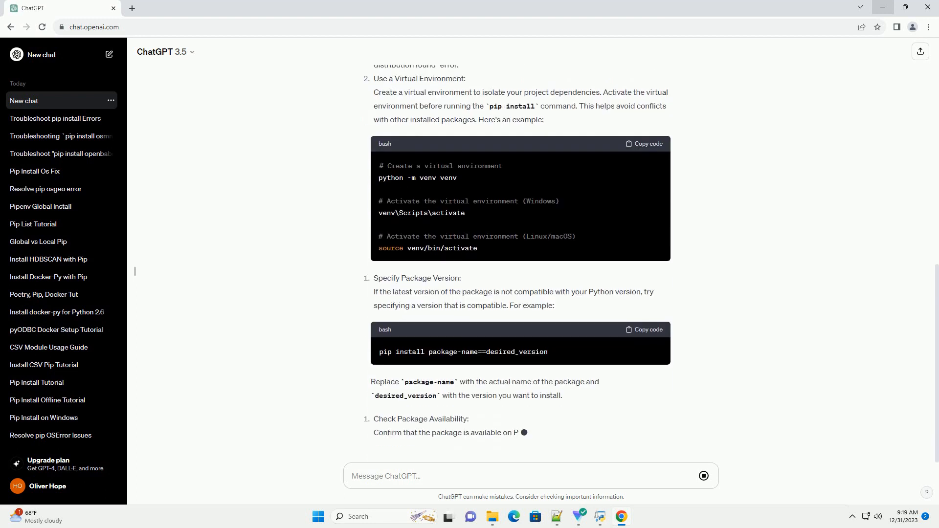
pyautogui.scroll(-3)
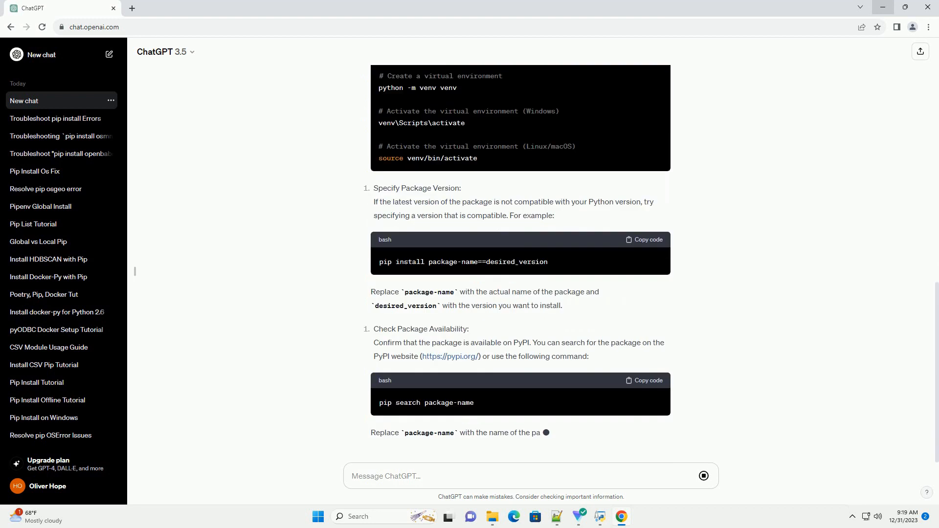
pyautogui.scroll(-3)
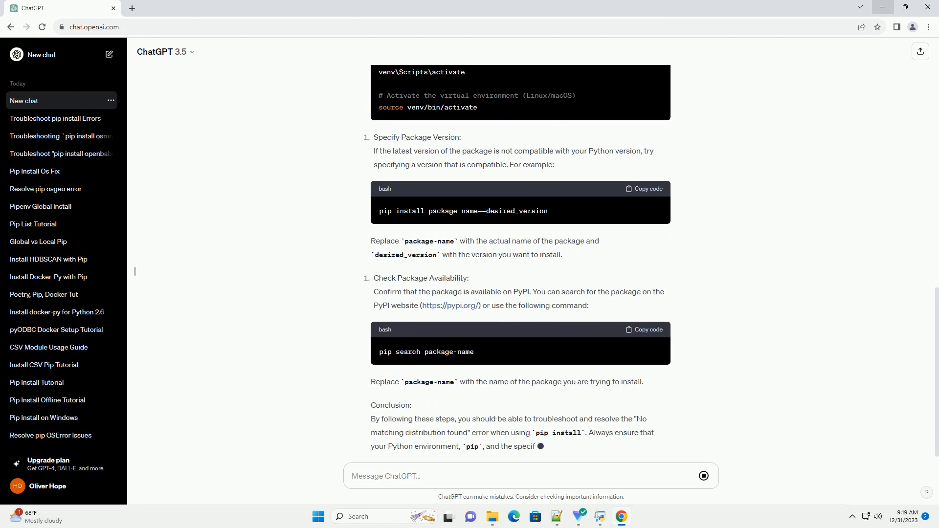